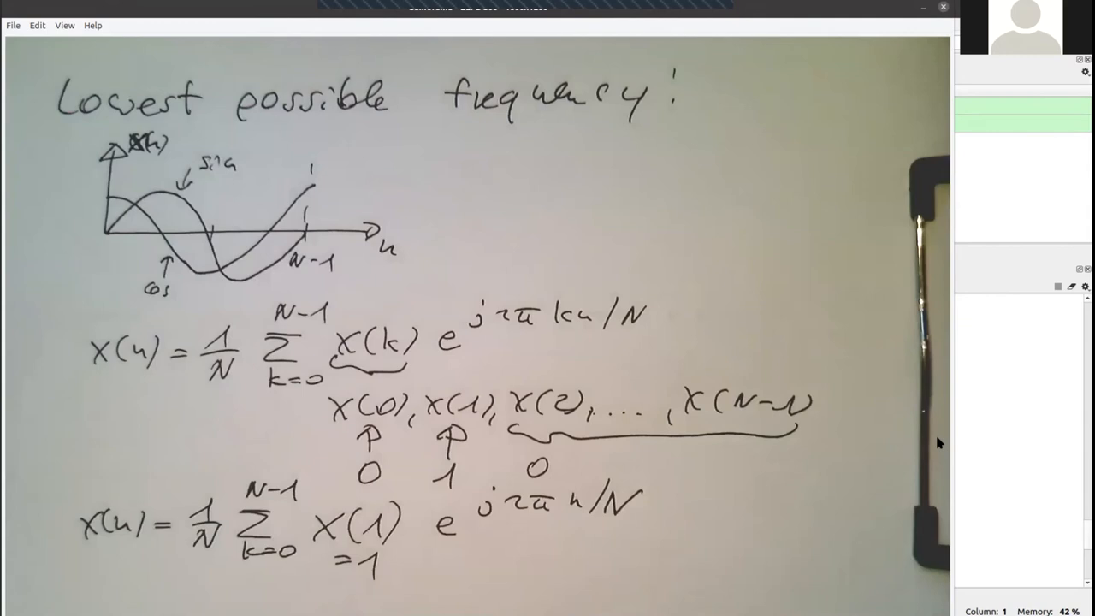
mouse_move(976, 171)
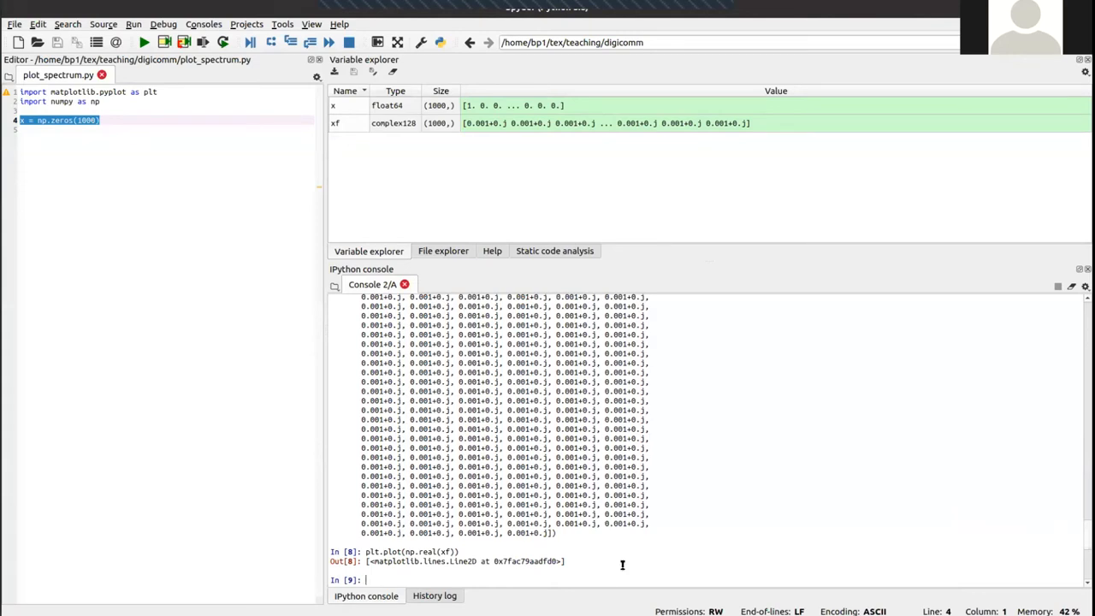
mouse_move(793, 479)
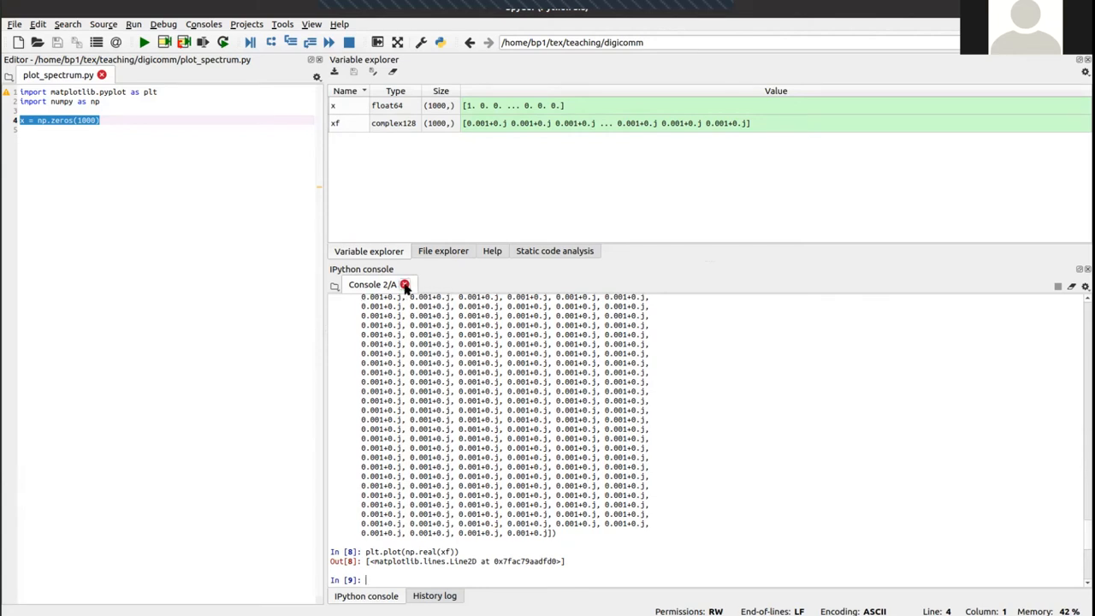
Replace the old console with a fresh one, create x as 1000 zeros, and begin typing 'x[1] ='.
left_click(405, 284)
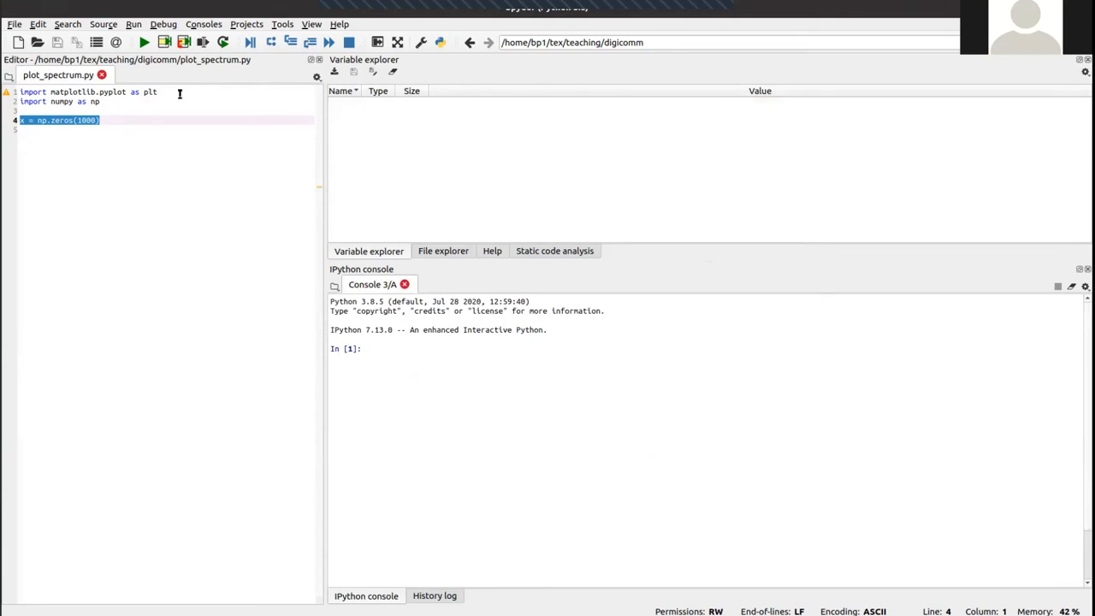
left_click(143, 42)
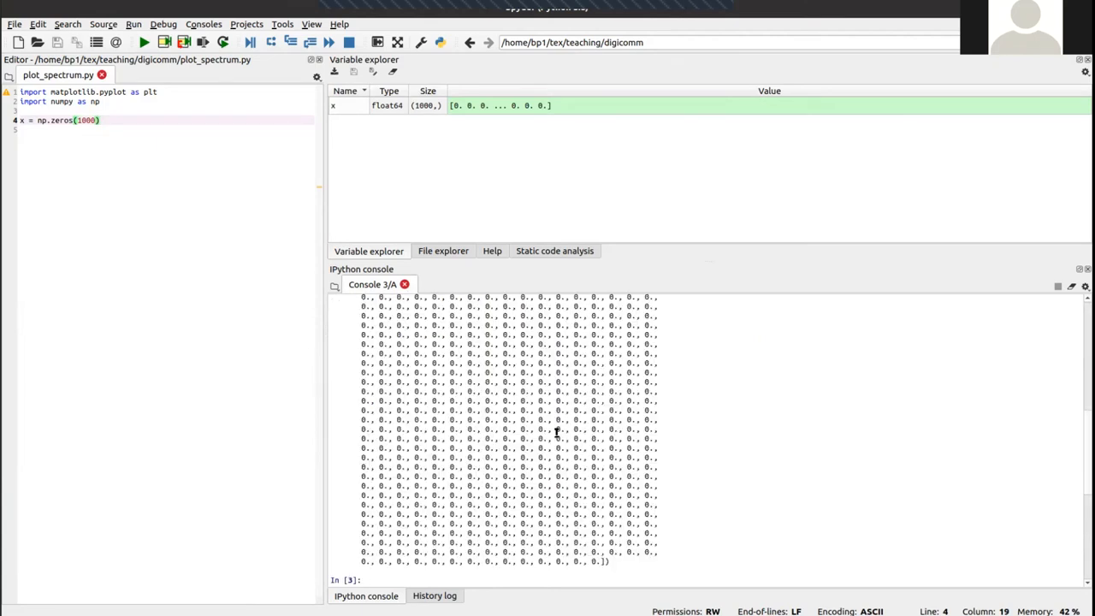
type("x[1] =")
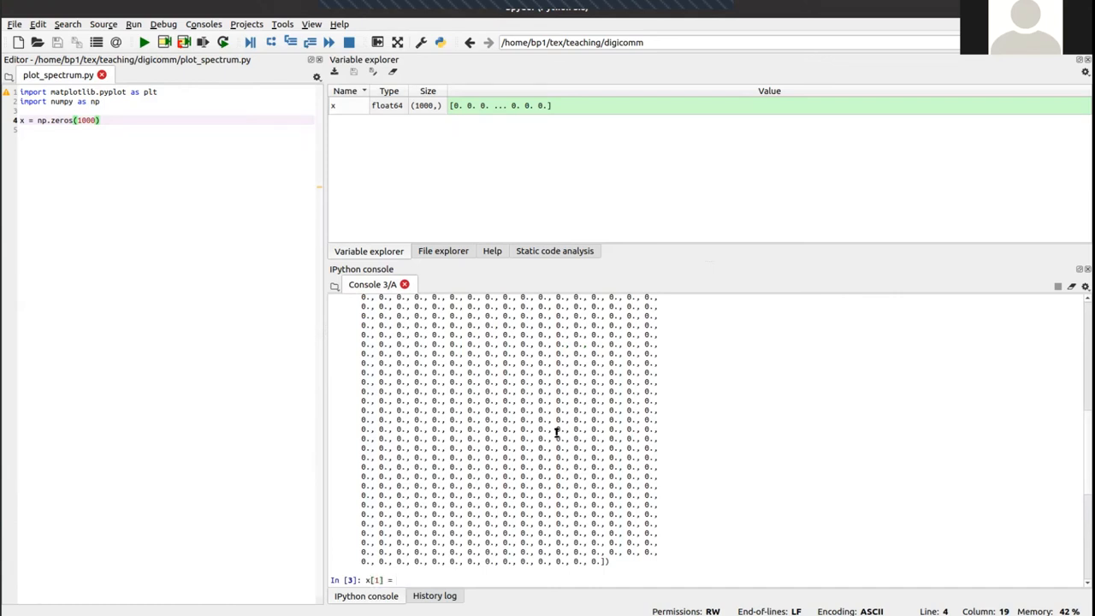
Set x[1] = 1, compute xf = np.fft.ifft(x), and print xf's complex values.
key("Return")
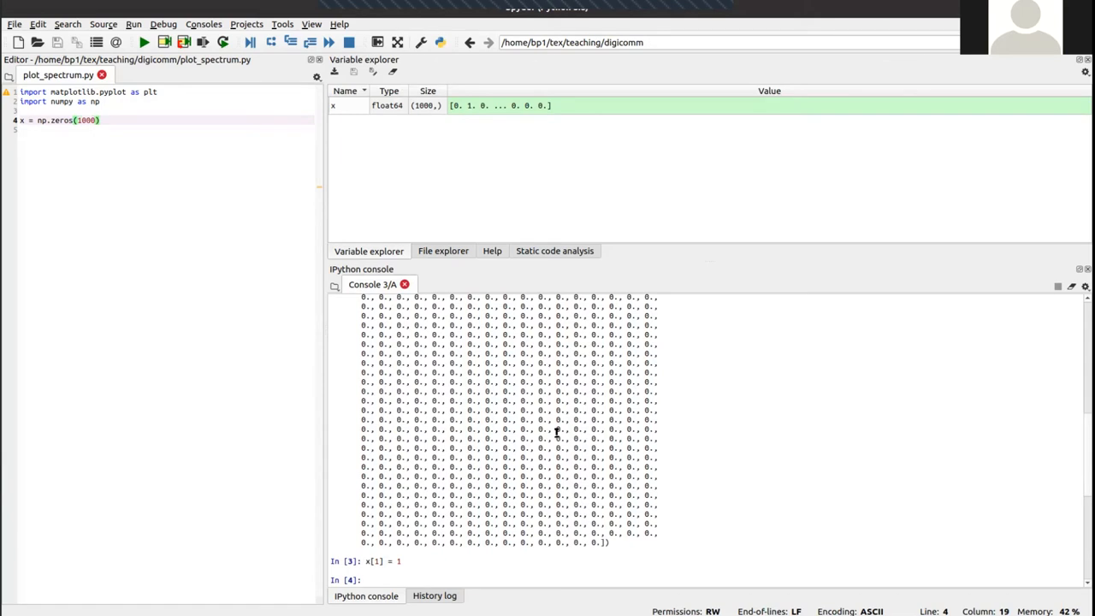
type("xf")
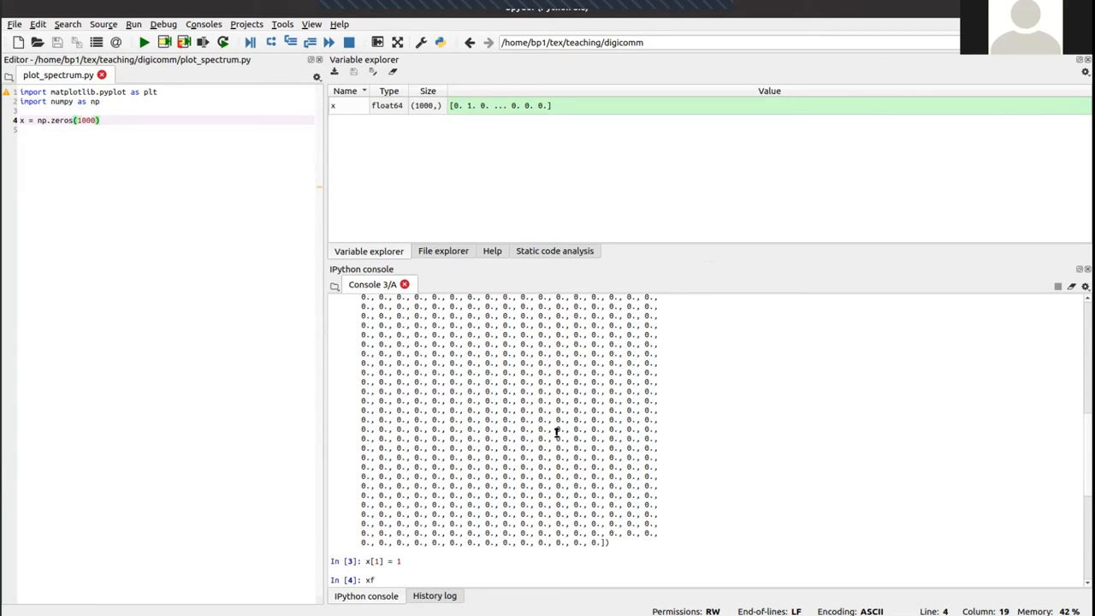
type("= np.")
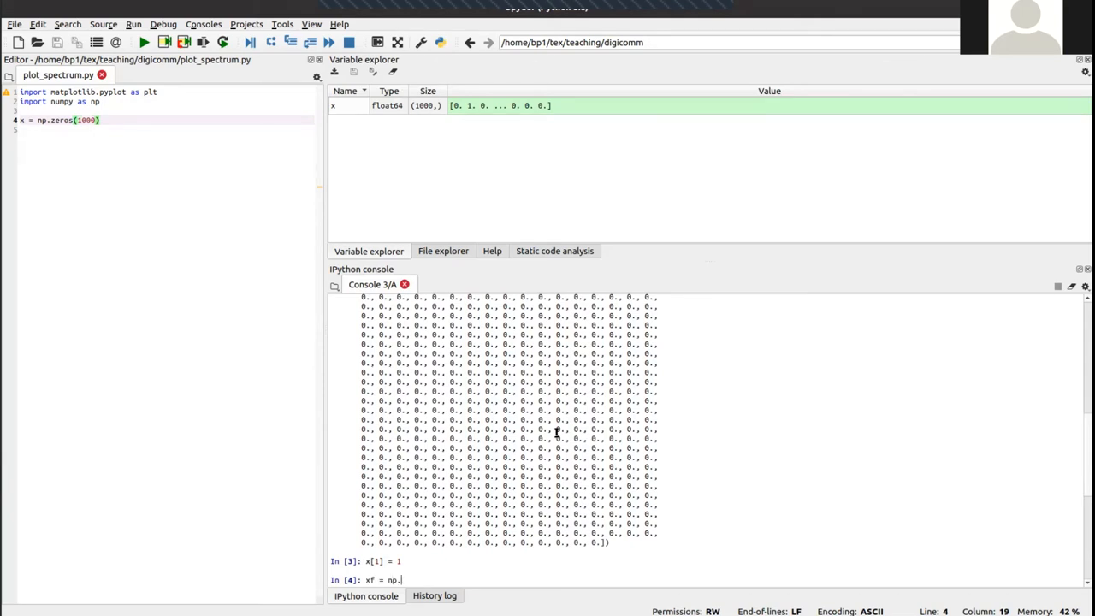
type("fft.")
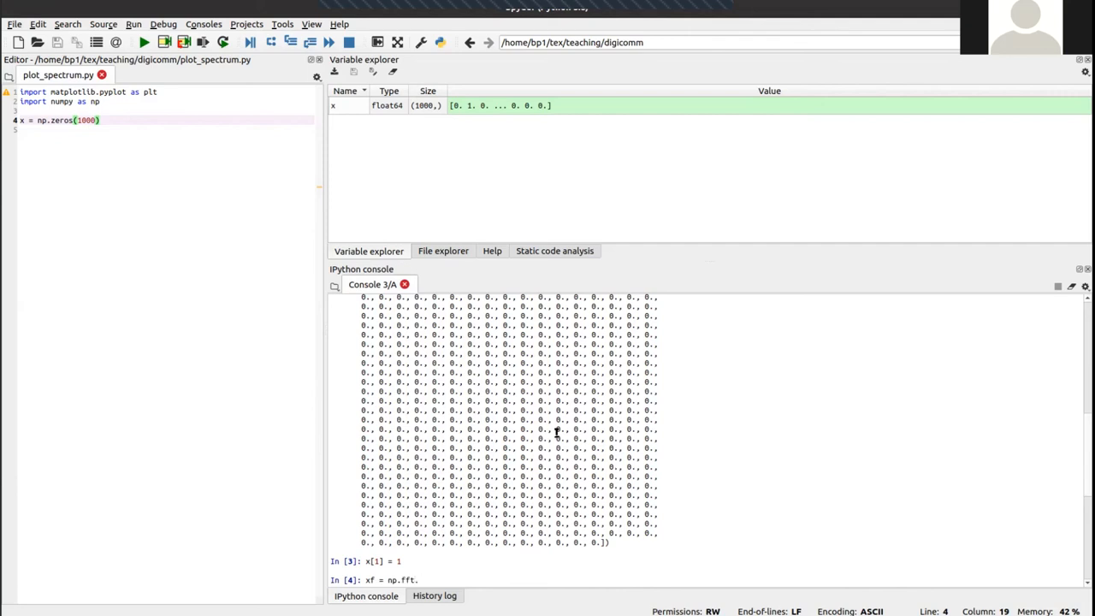
type("ifft(")
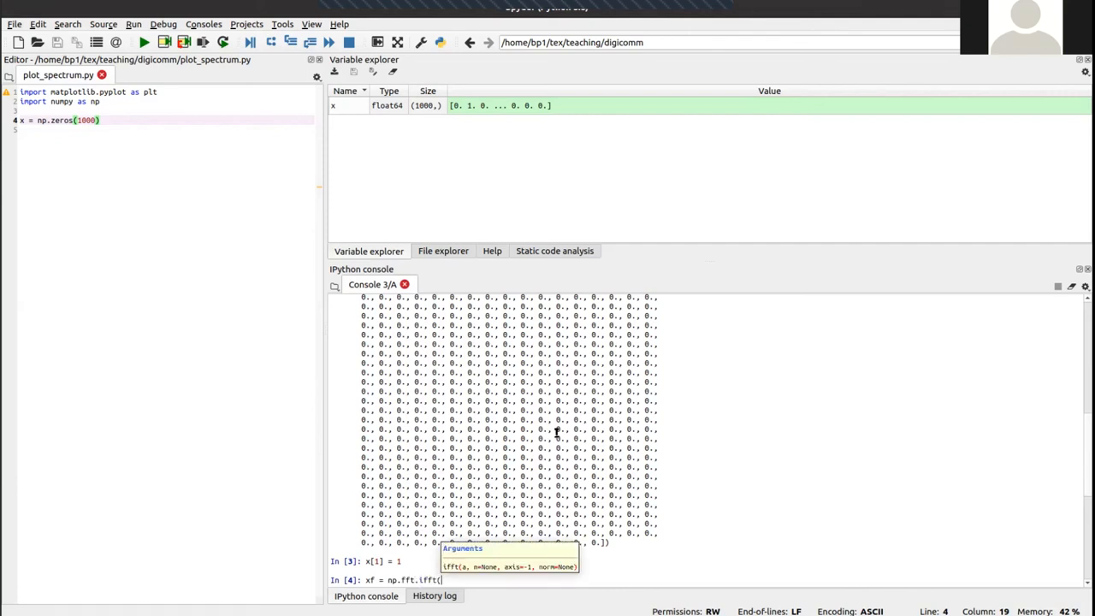
key("Return")
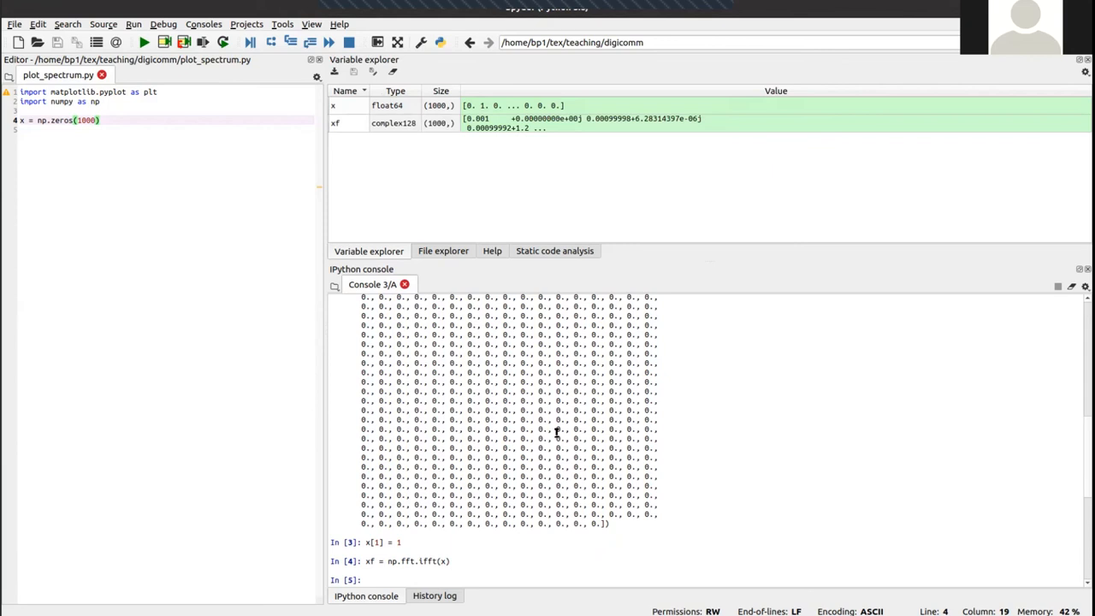
key("Return")
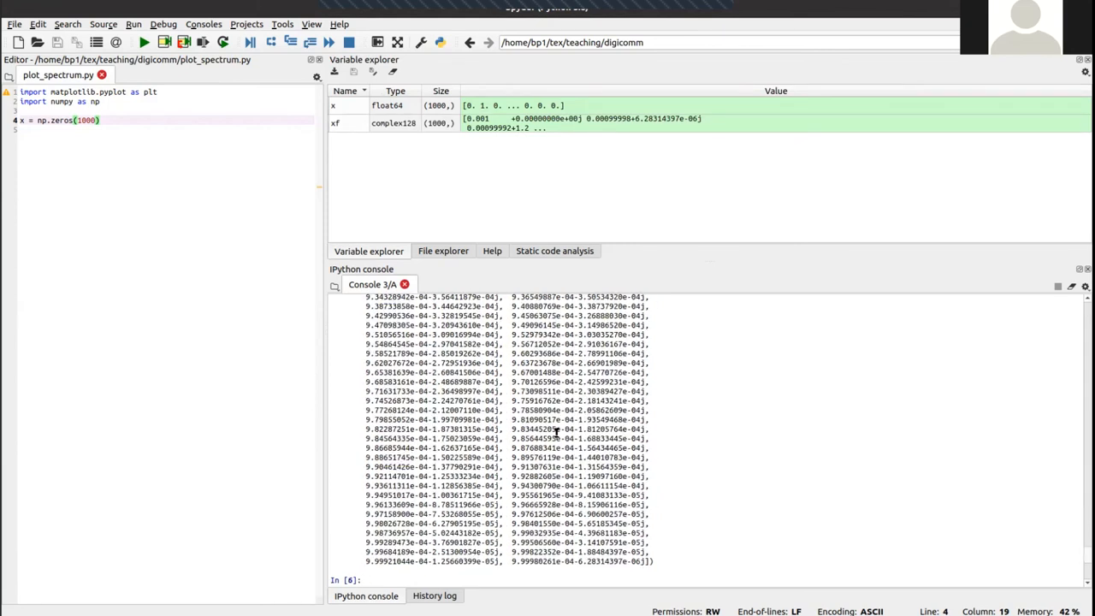
Run plt.plot(np.real(xf)) to plot one cosine period across 1000 samples.
type("xf")
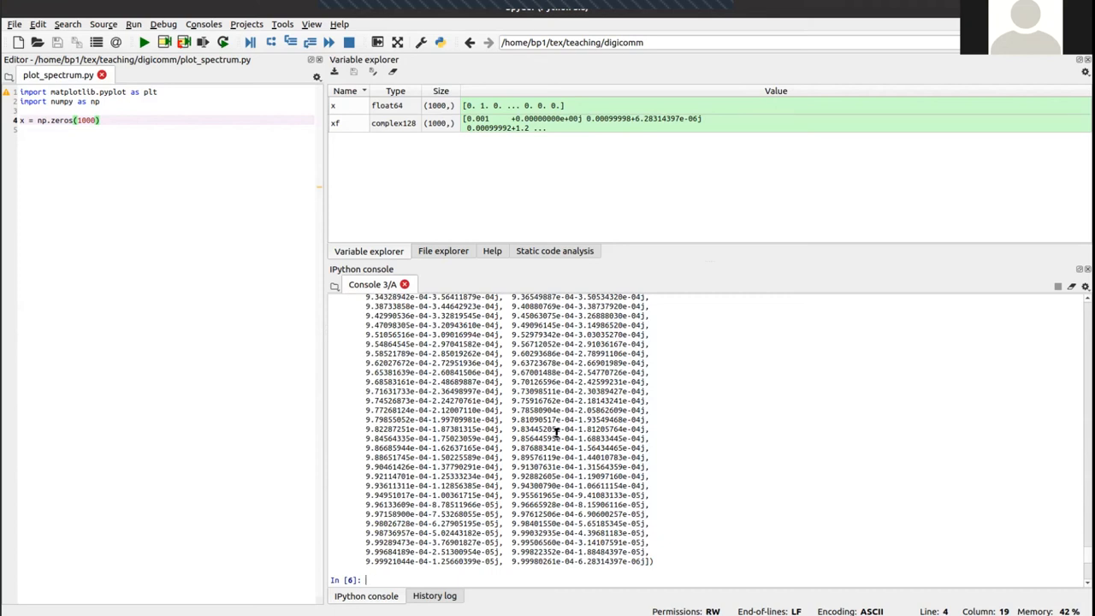
type("plt.")
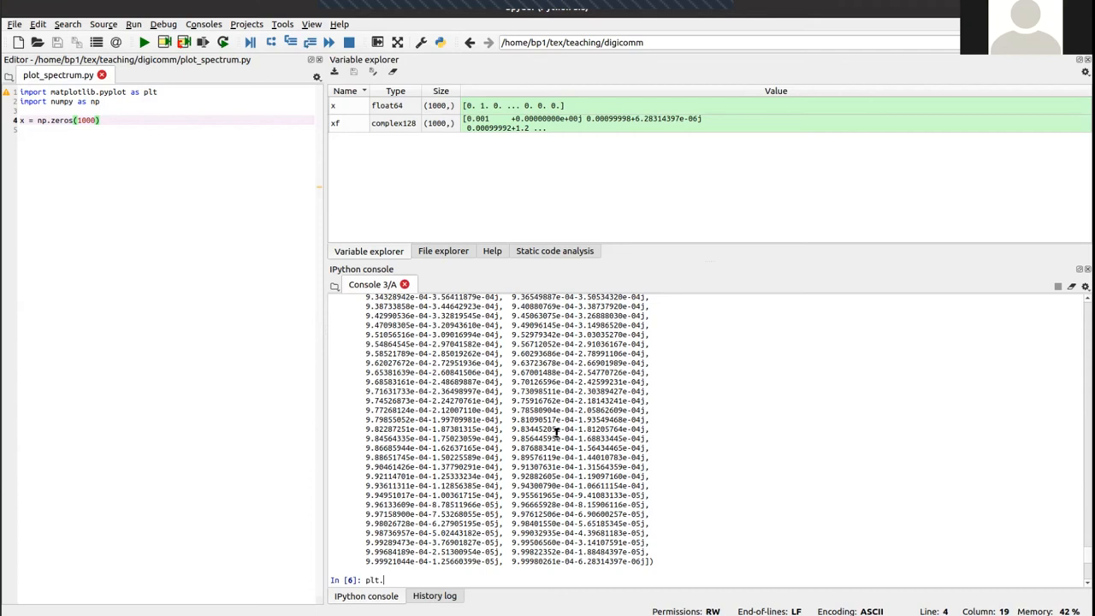
type("plot(")
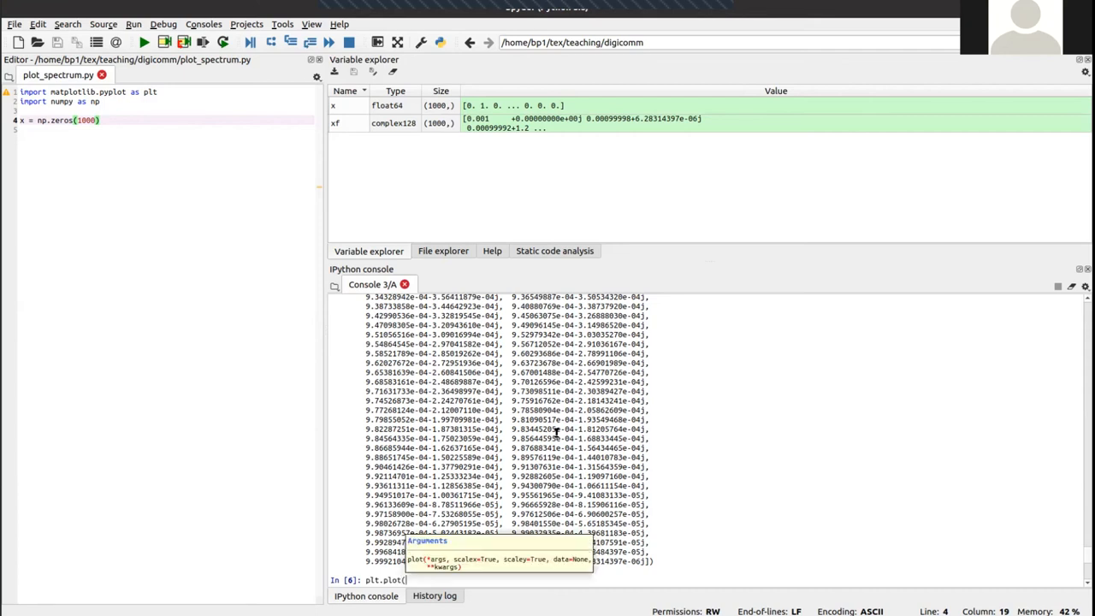
type("np.rea")
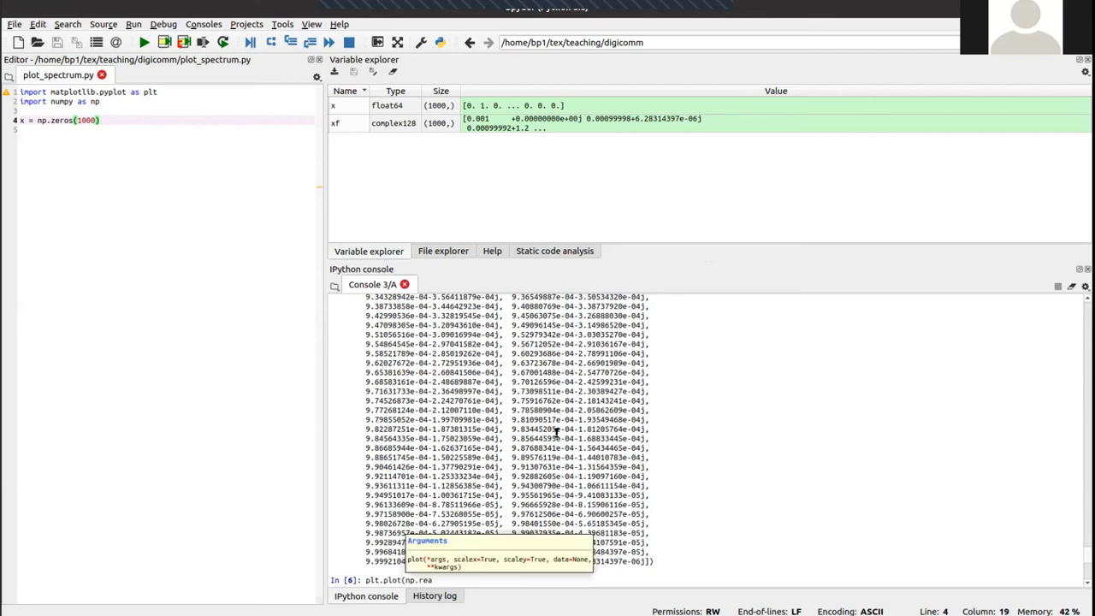
type("l(xf")
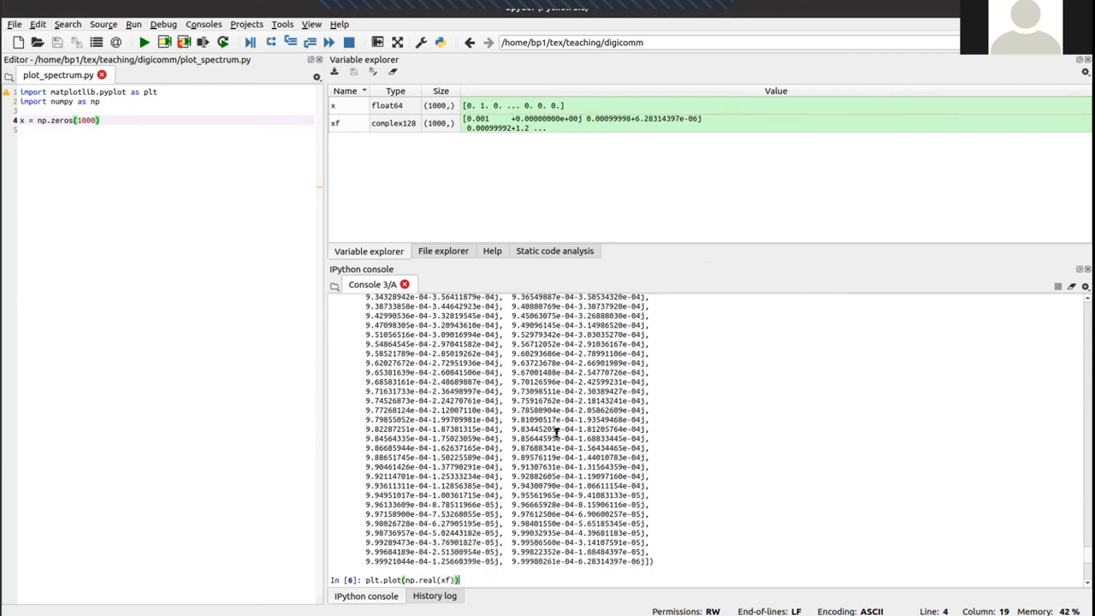
key("Return")
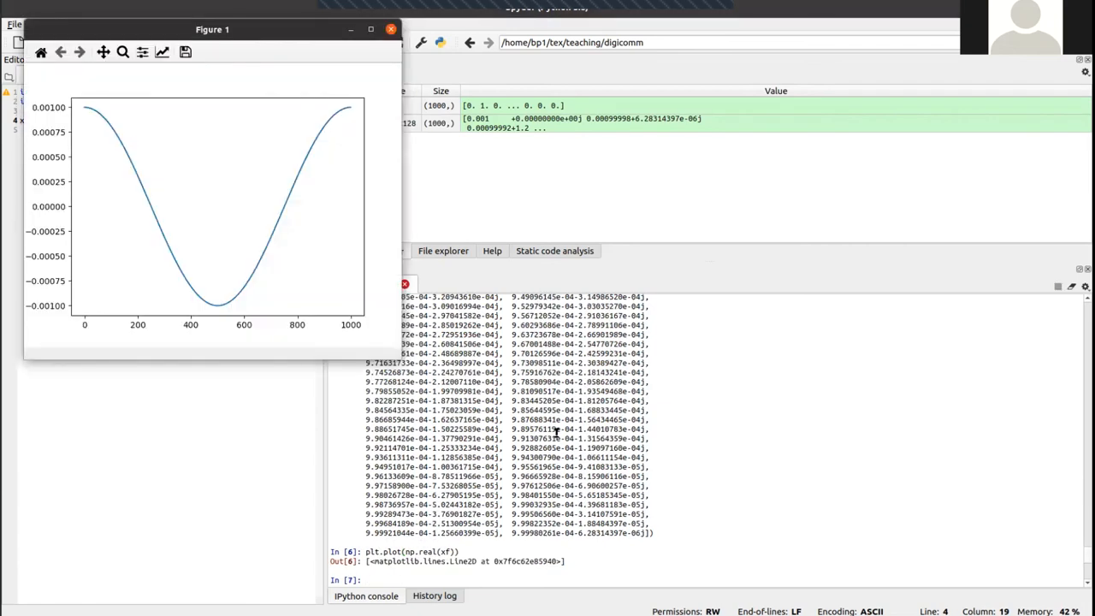
Move Figure 1 to the right side, inspect the cosine, then refocus the console.
left_click_drag(212, 29, 744, 131)
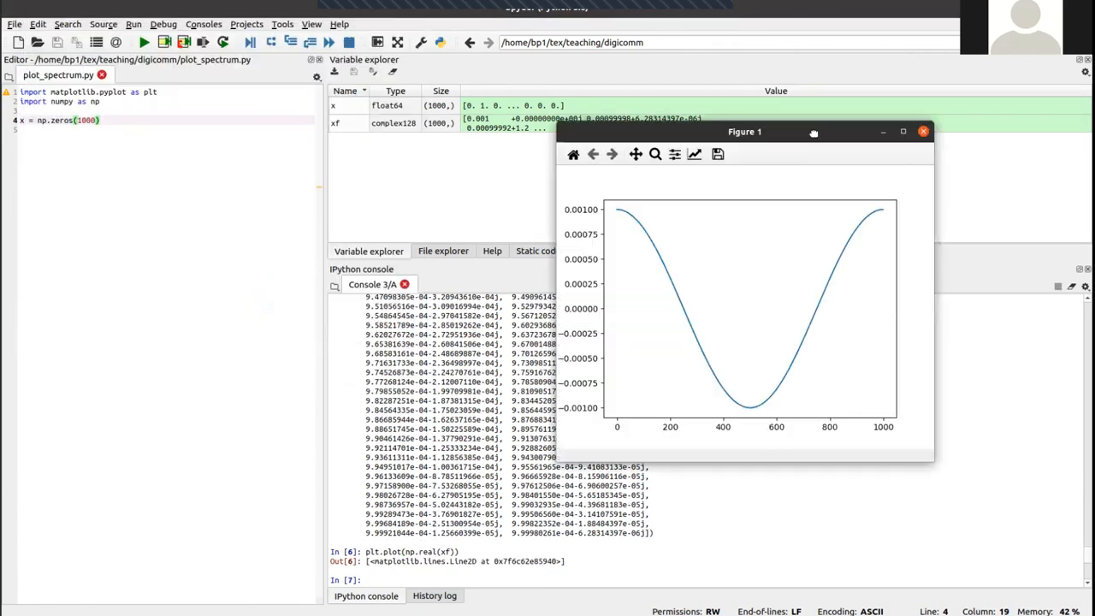
left_click_drag(745, 132, 779, 101)
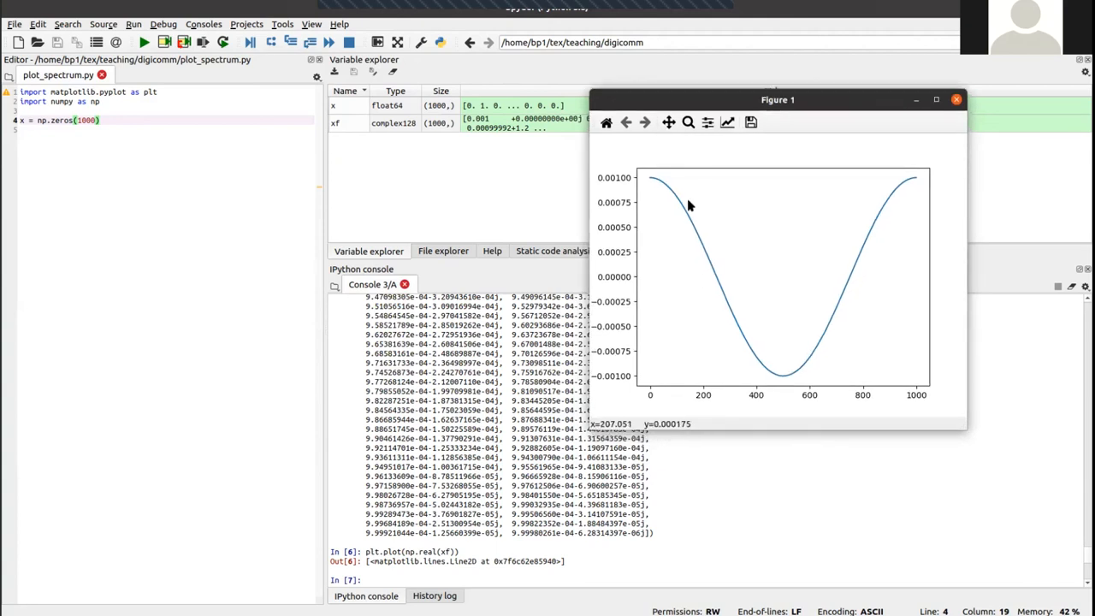
mouse_move(861, 347)
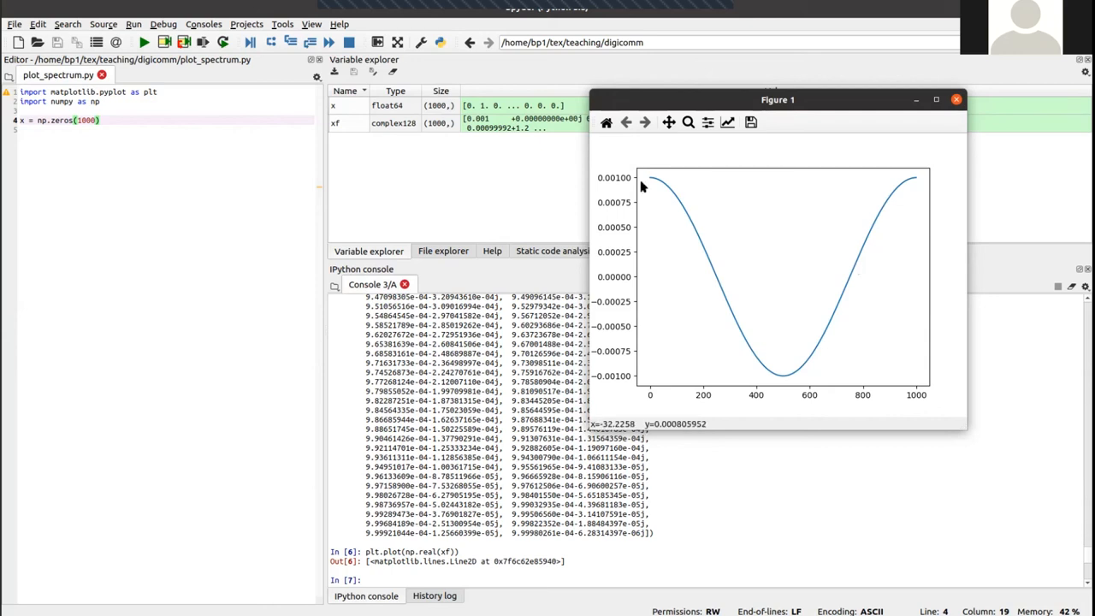
mouse_move(911, 175)
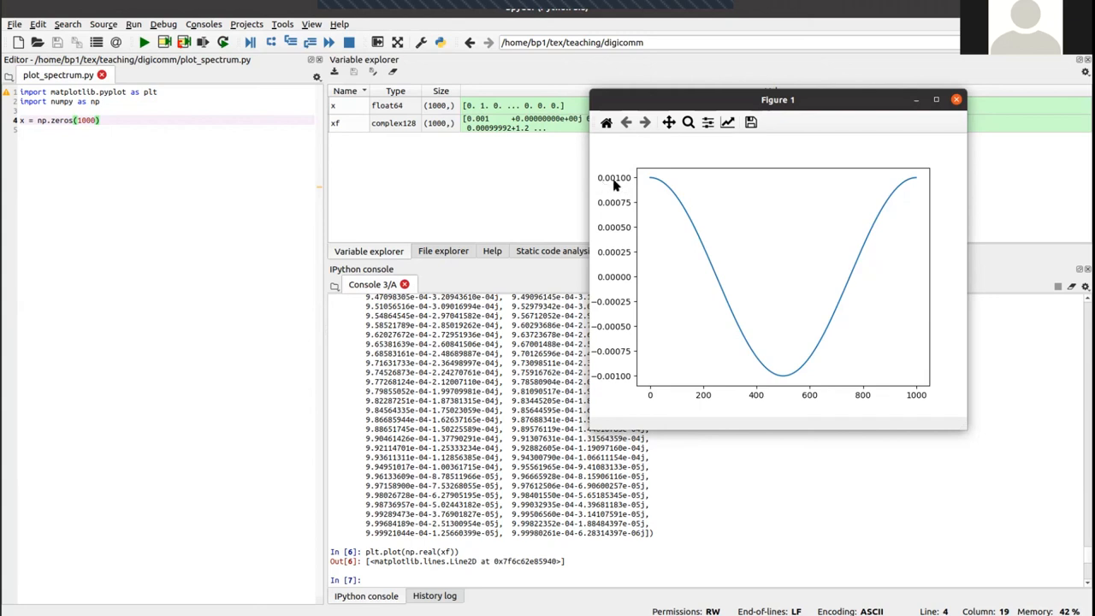
mouse_move(646, 371)
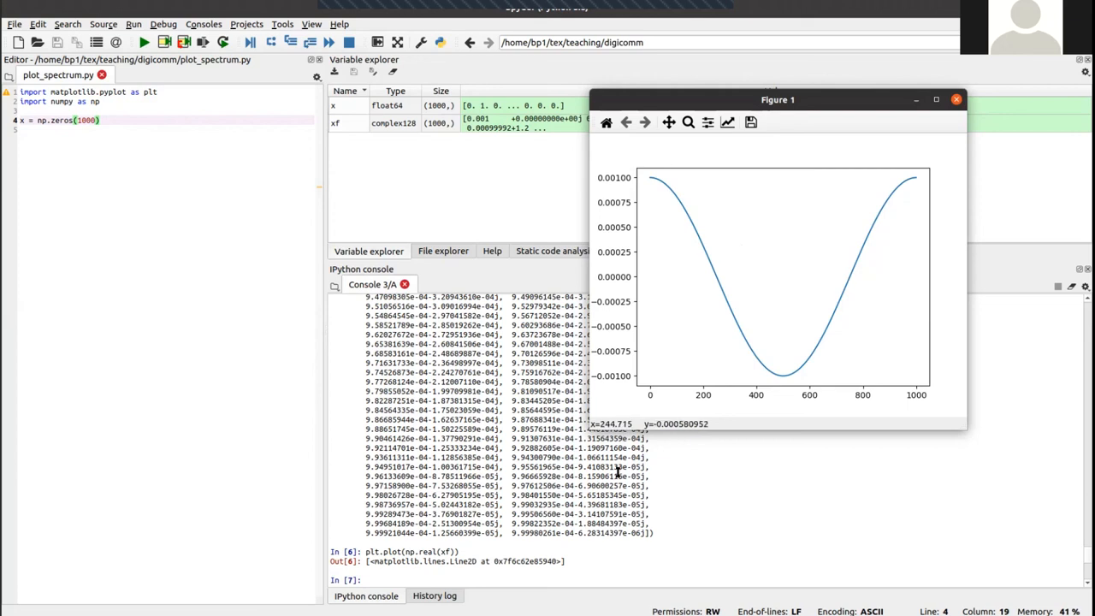
left_click(956, 99)
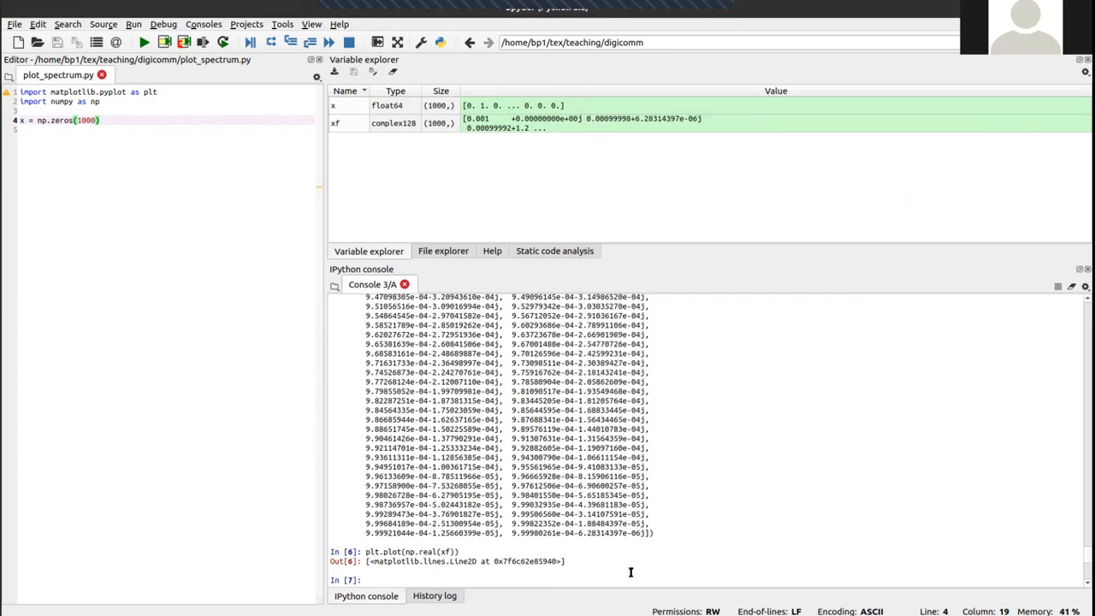
Plot xf's imaginary part as an orange sine curve beside the blue cosine in Figure 1.
type("plt.plot(np.real(xf))")
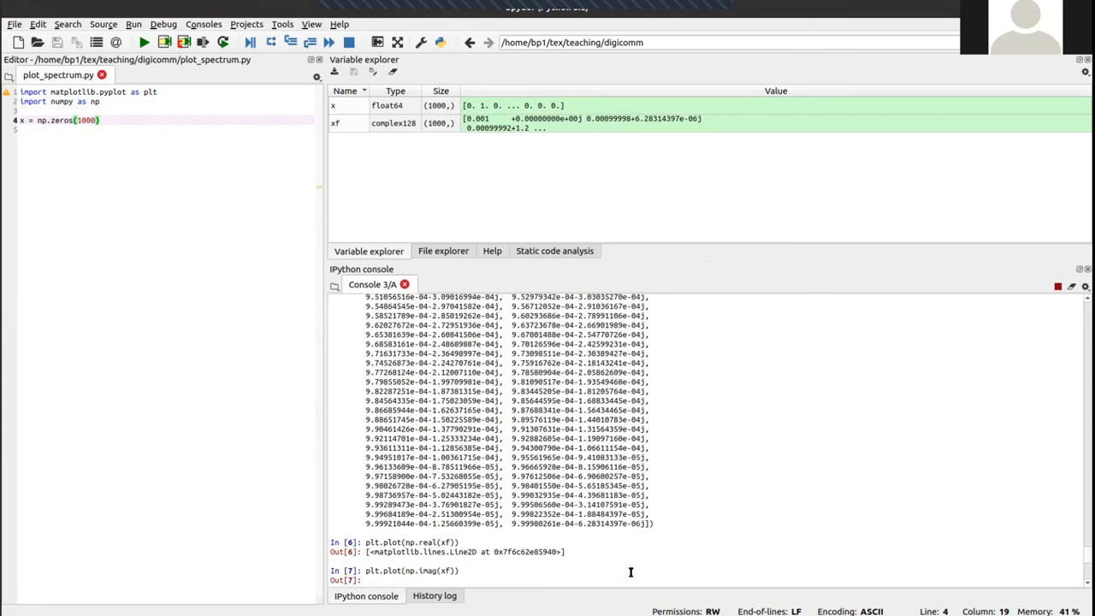
key("Return")
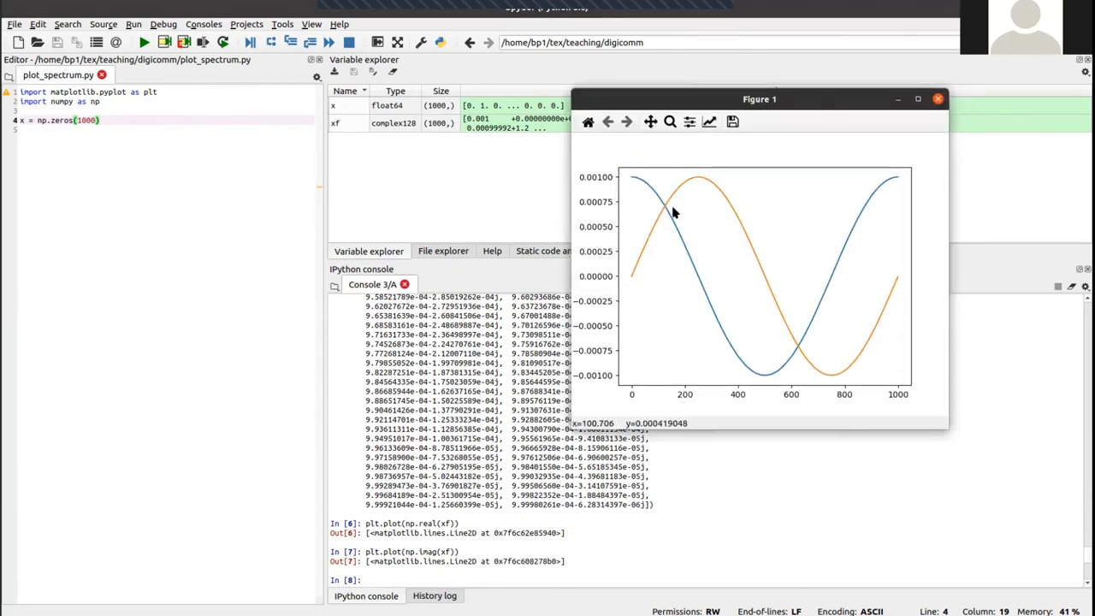
mouse_move(885, 289)
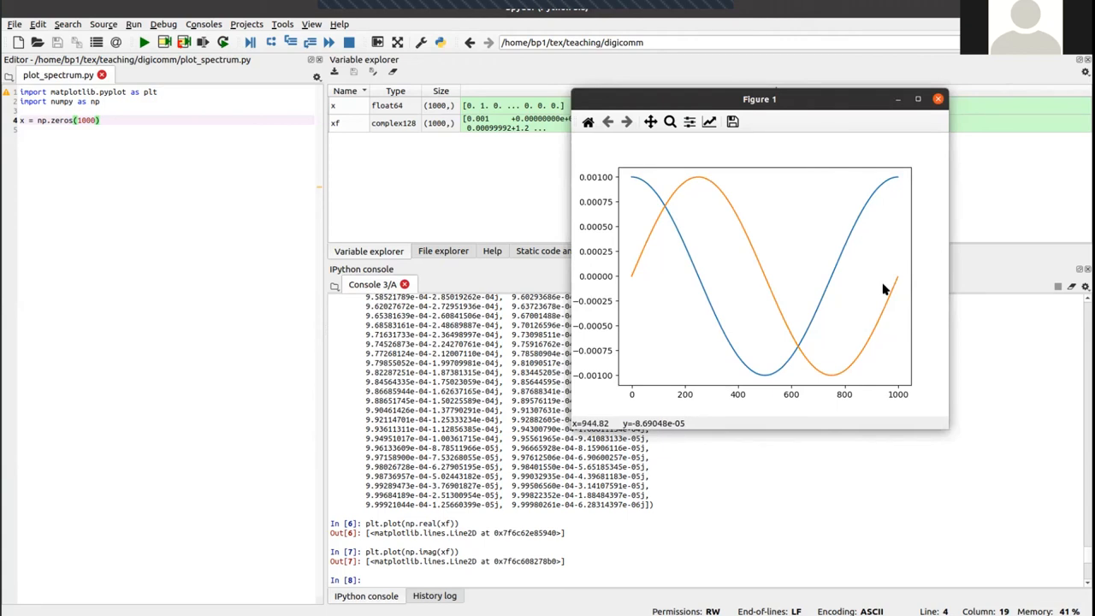
mouse_move(804, 214)
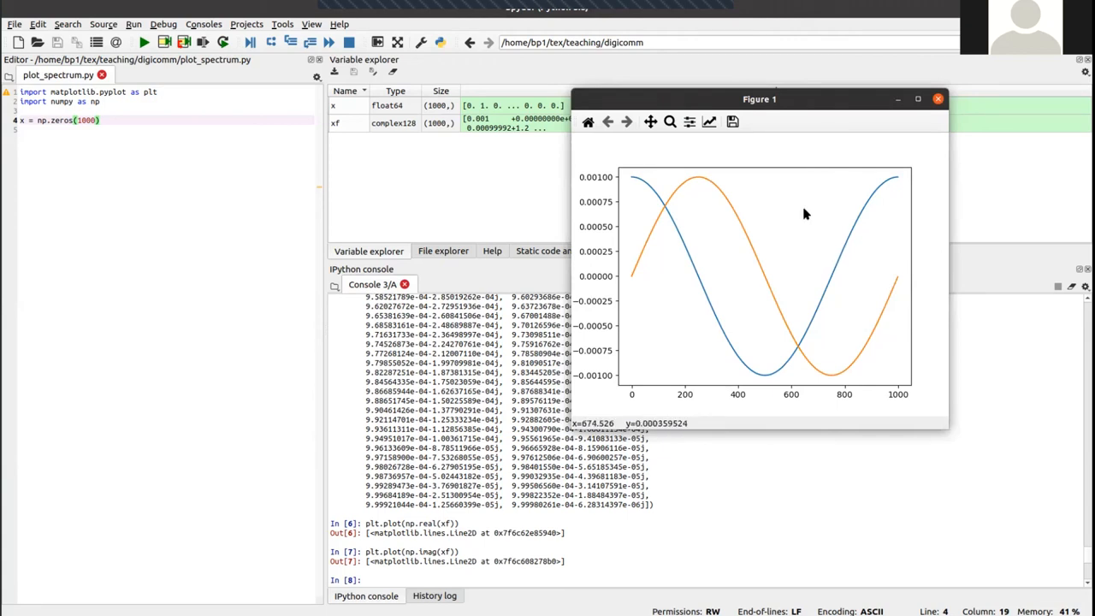
mouse_move(871, 402)
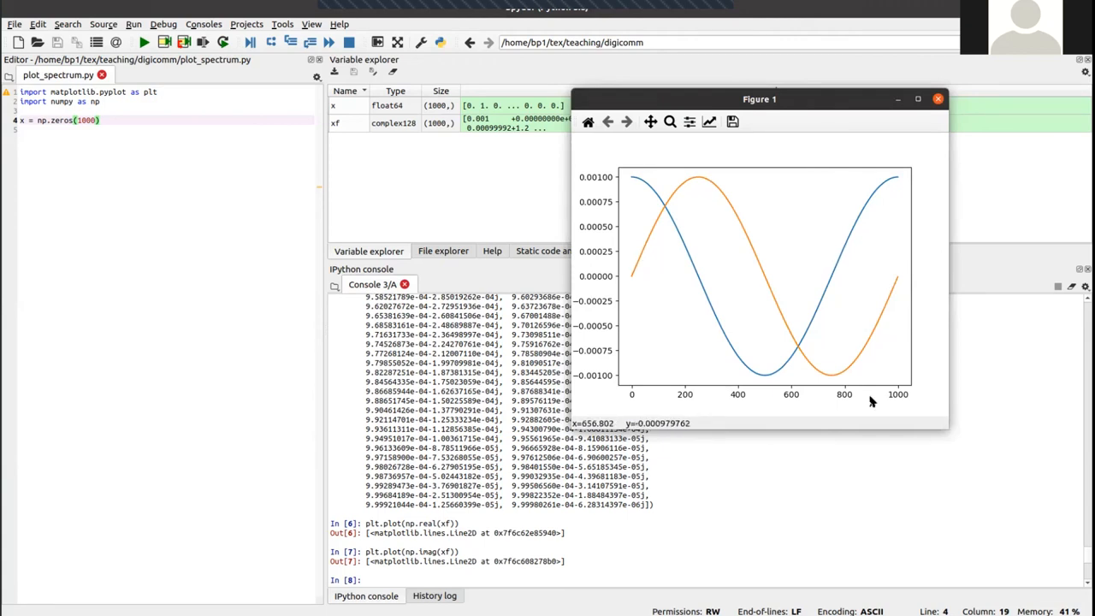
mouse_move(637, 275)
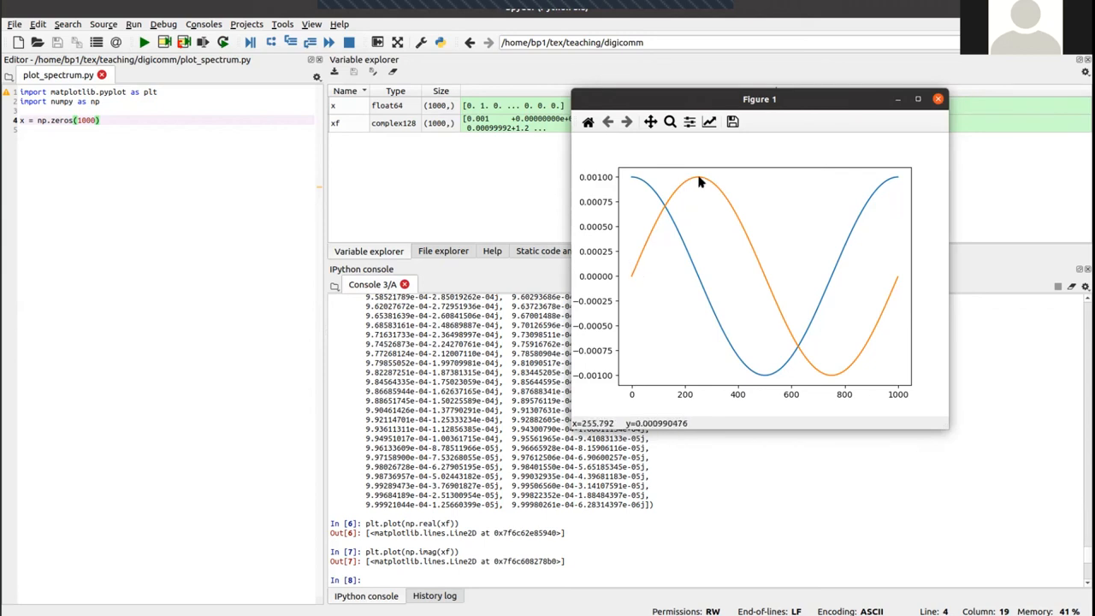
mouse_move(688, 204)
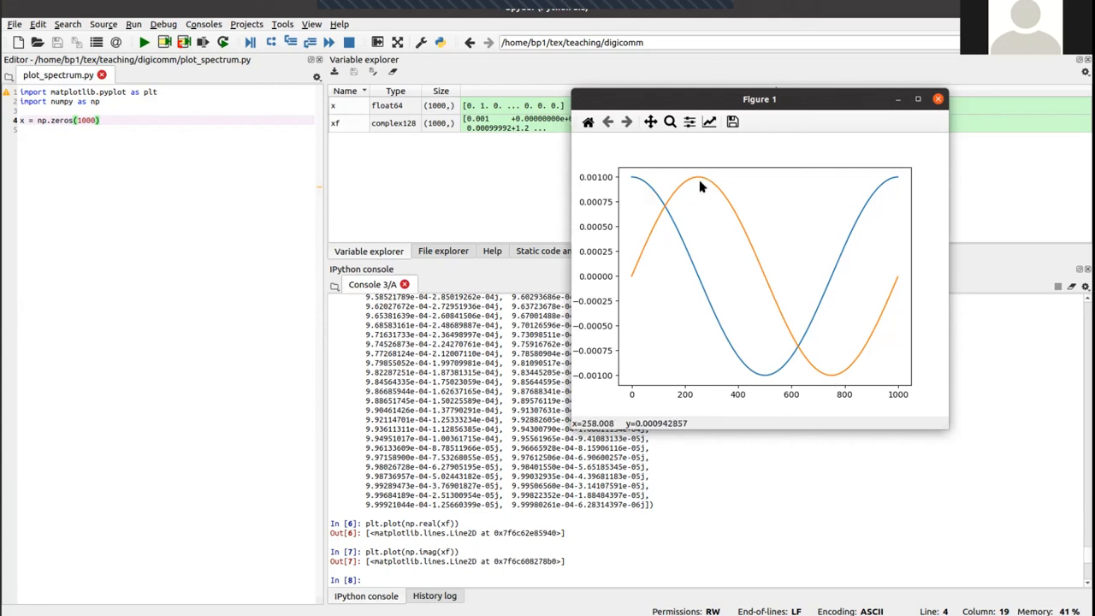
mouse_move(692, 249)
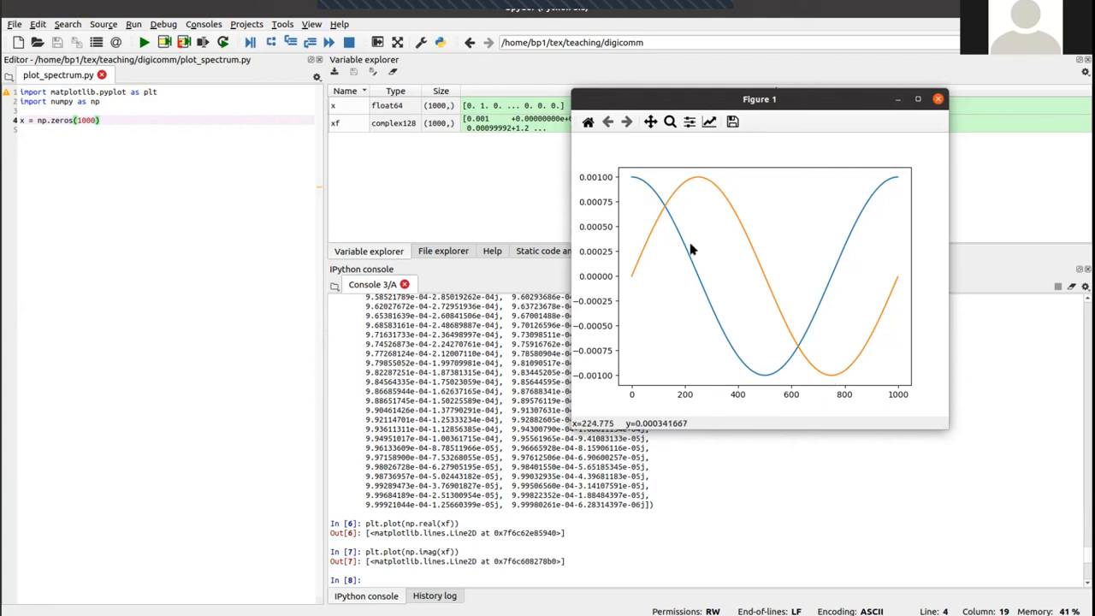
mouse_move(693, 250)
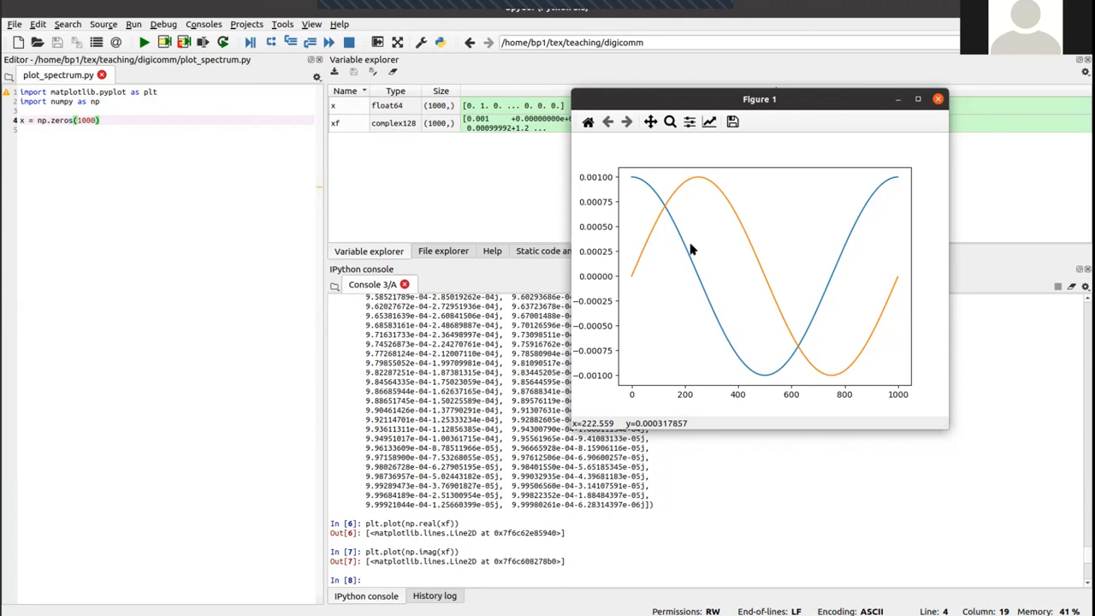